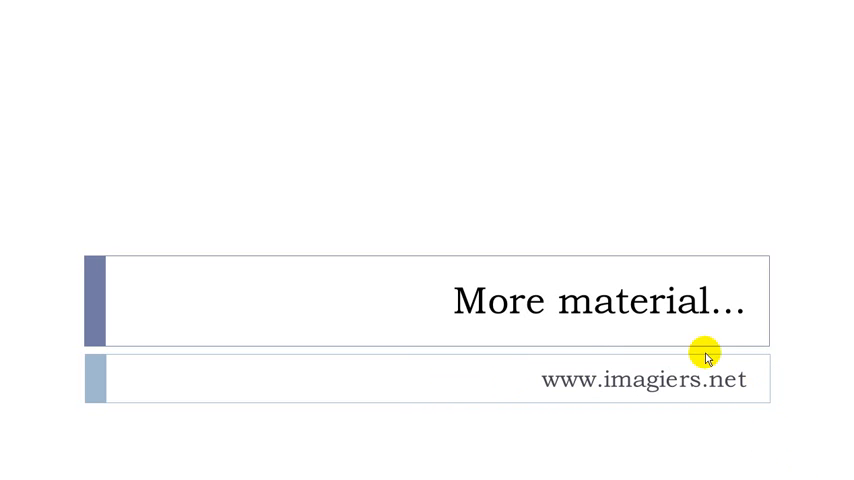
mouse_move(388, 324)
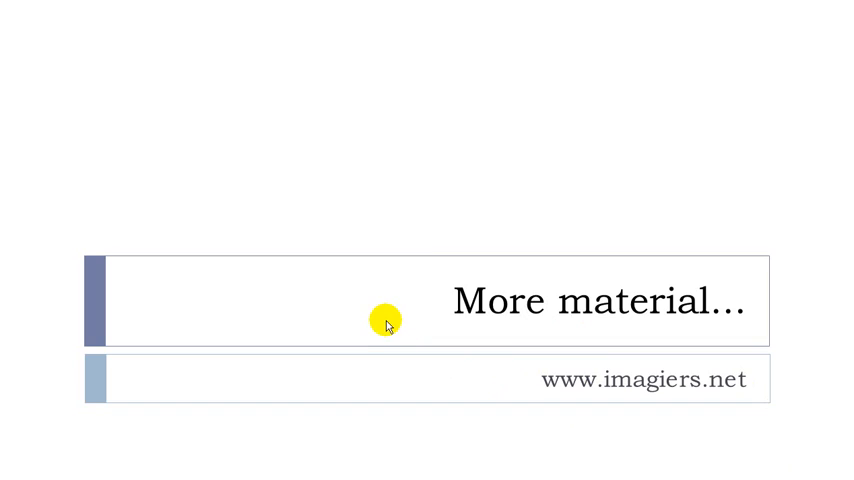